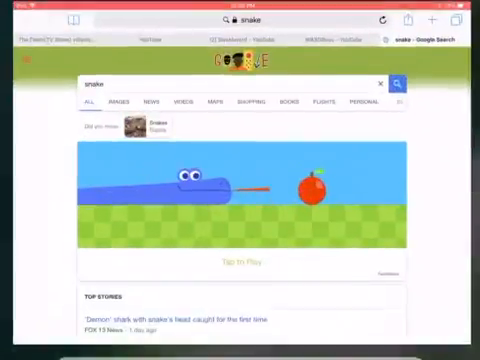
Start Google Snake from the search result and steer the snake to eat 21 apples.
left_click(248, 263)
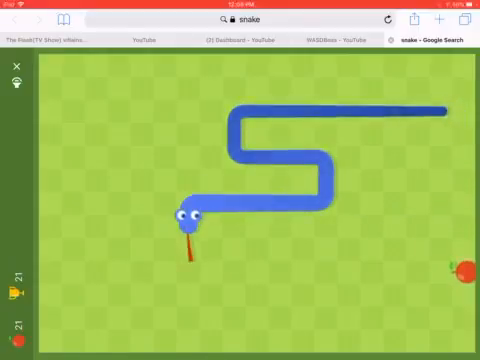
key("ArrowRight")
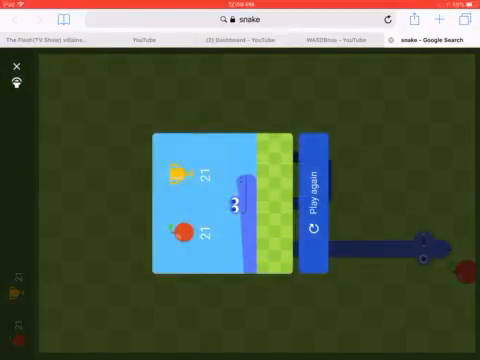
Replay a short round that ends at 4 apples, then start a fresh round at zero.
left_click(313, 201)
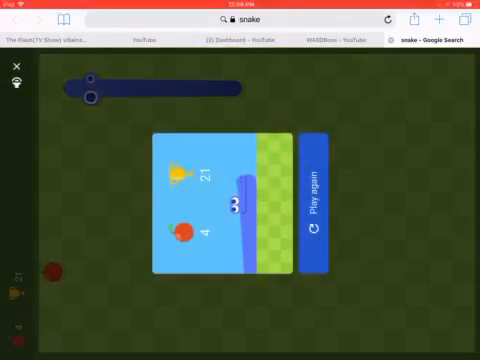
left_click(311, 198)
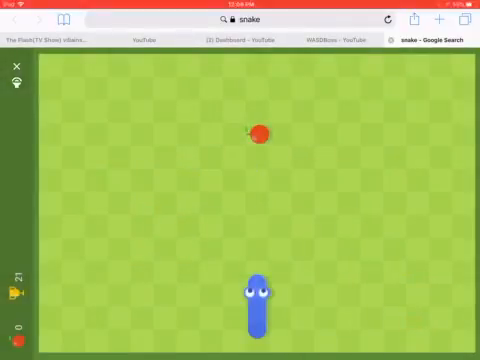